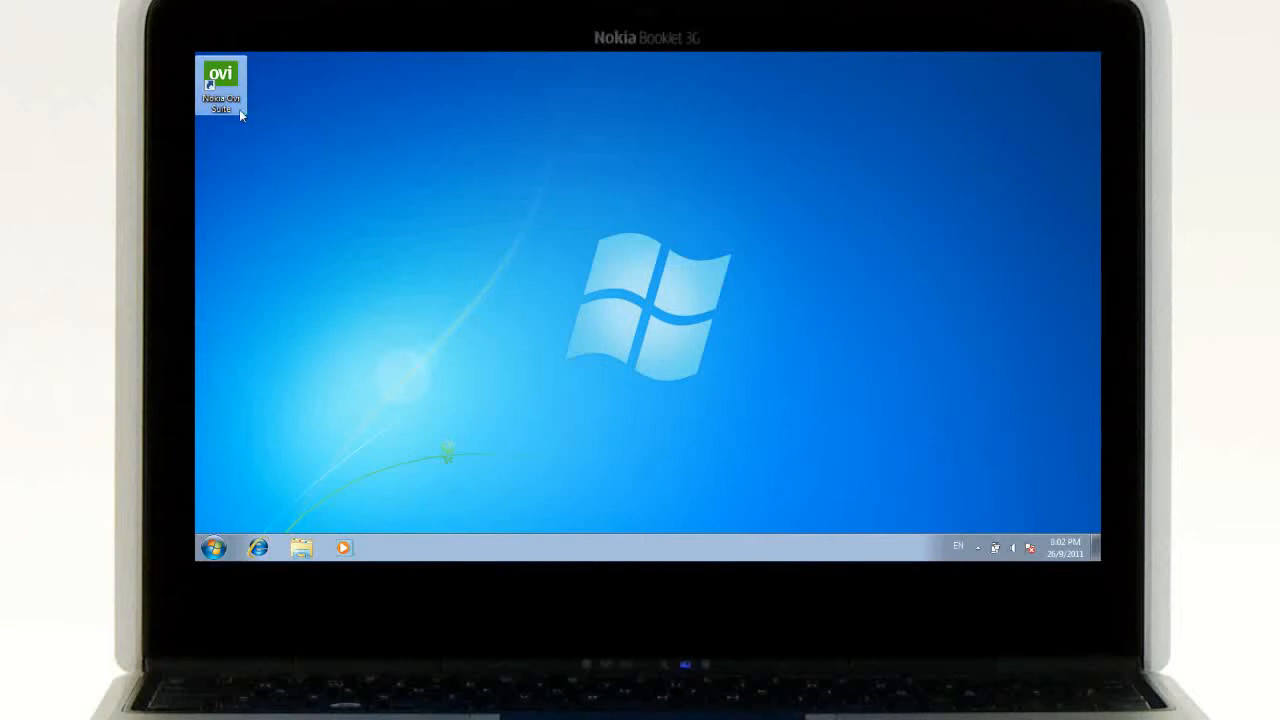
# Step: Launch Nokia Ovi Suite from its desktop shortcut
pyautogui.doubleClick(220, 85)
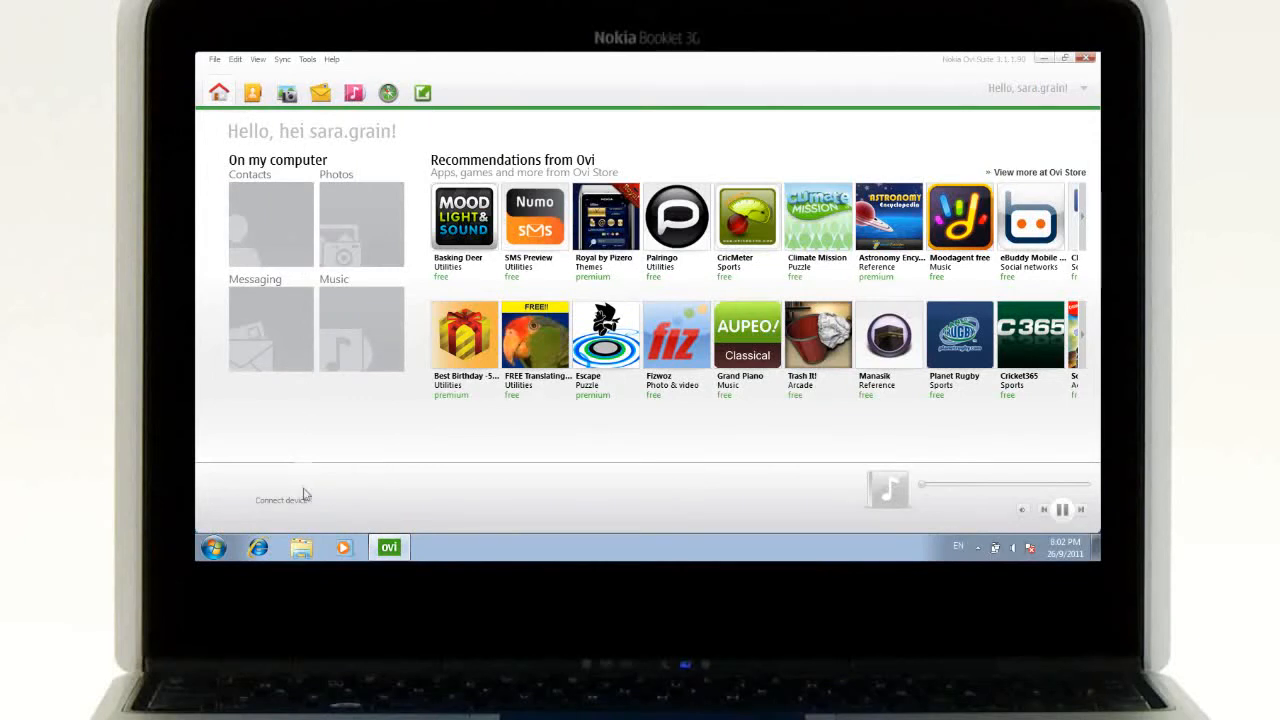
# Step: Connect the Nokia N8-00 phone to Ovi Suite via 'Connect device'
pyautogui.click(282, 500)
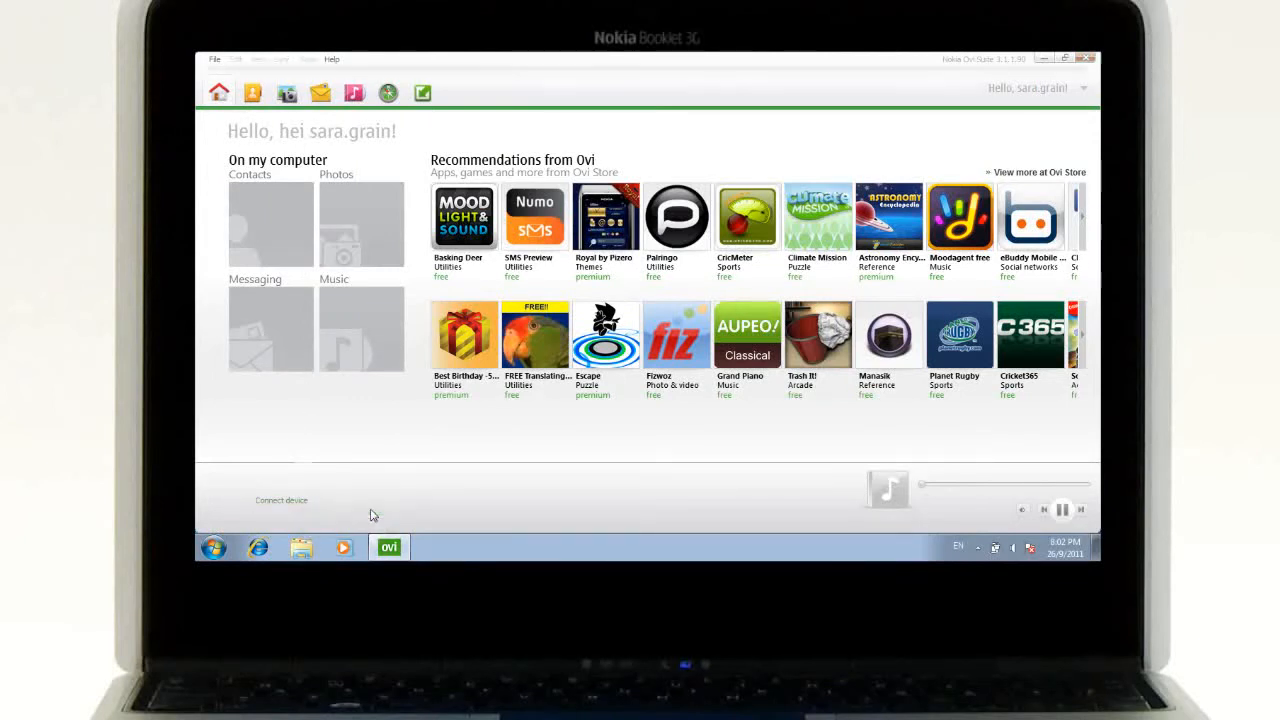
pyautogui.click(281, 500)
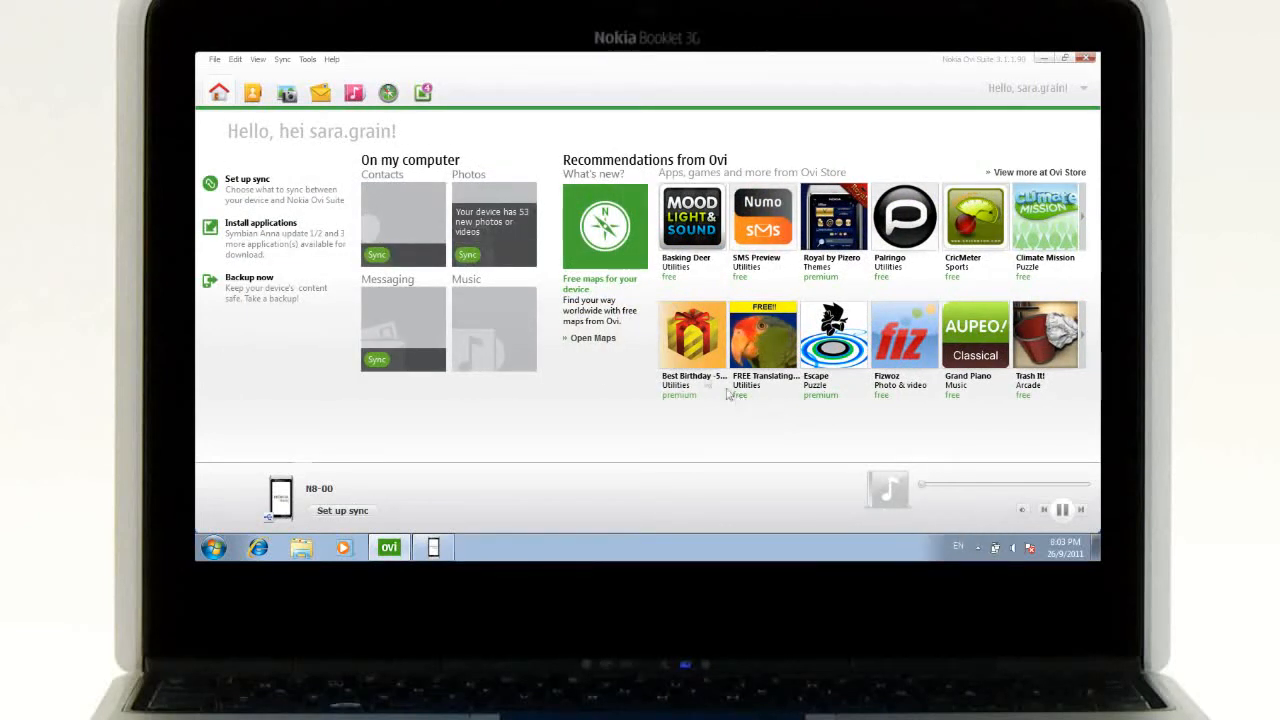
# Step: Open Software updates from the Tools menu
pyautogui.click(307, 59)
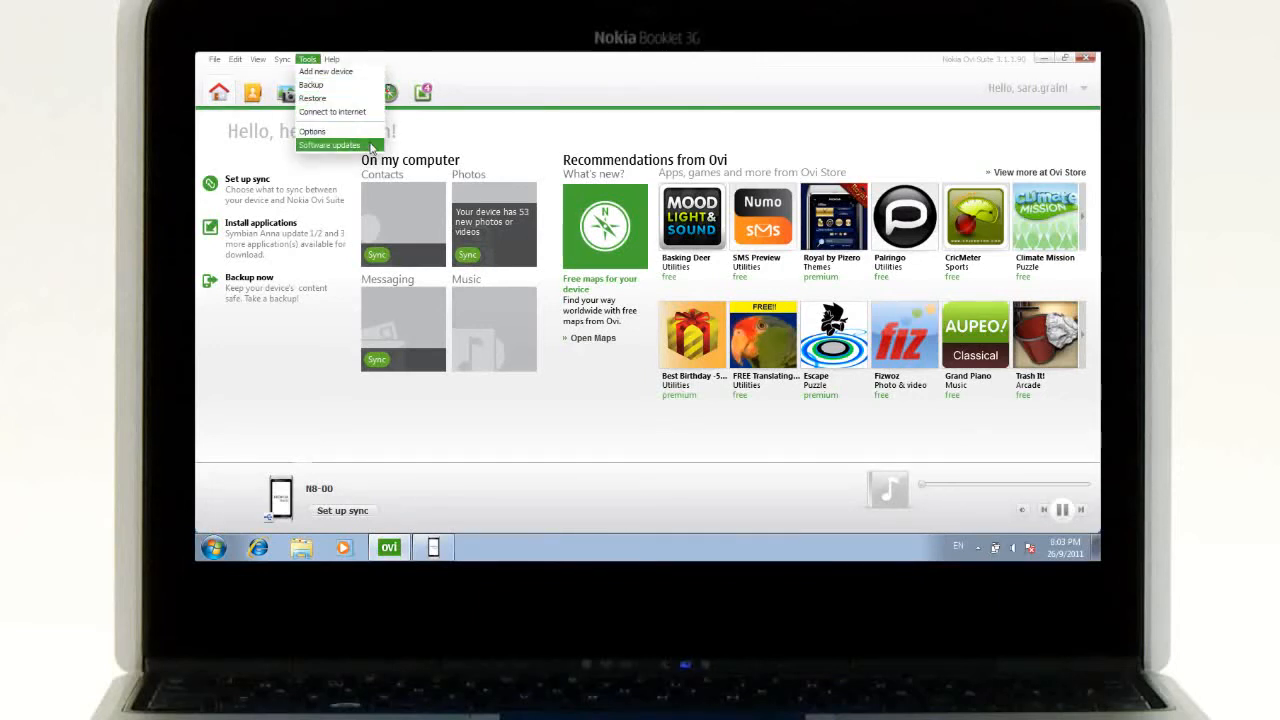
pyautogui.click(328, 145)
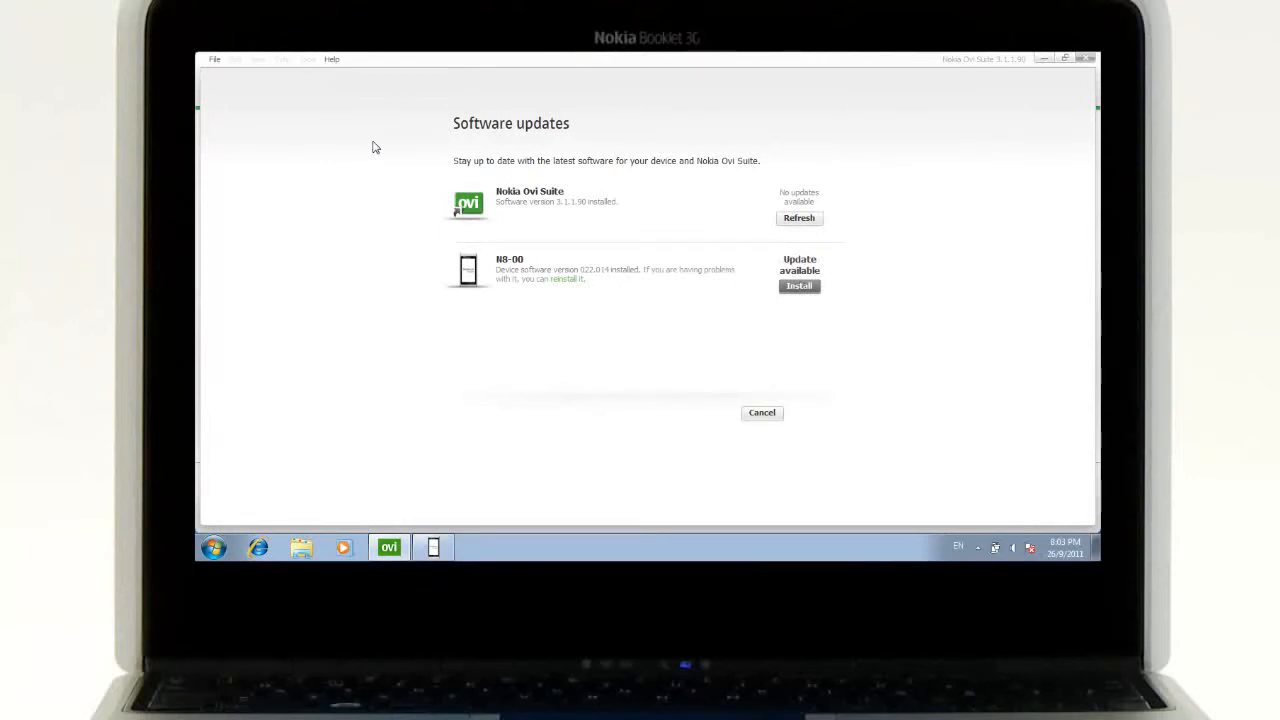
pyautogui.moveTo(390, 160)
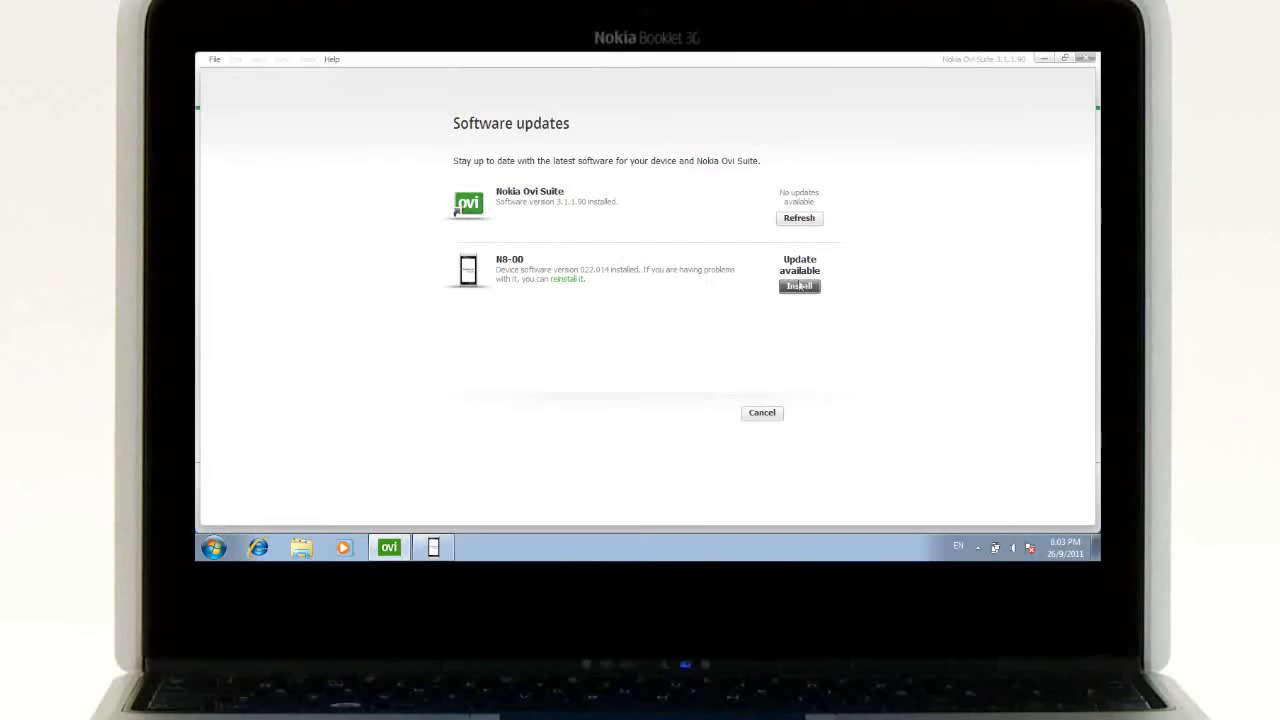
# Step: Install the N8-00 update to begin downloading Symbian Anna
pyautogui.click(799, 286)
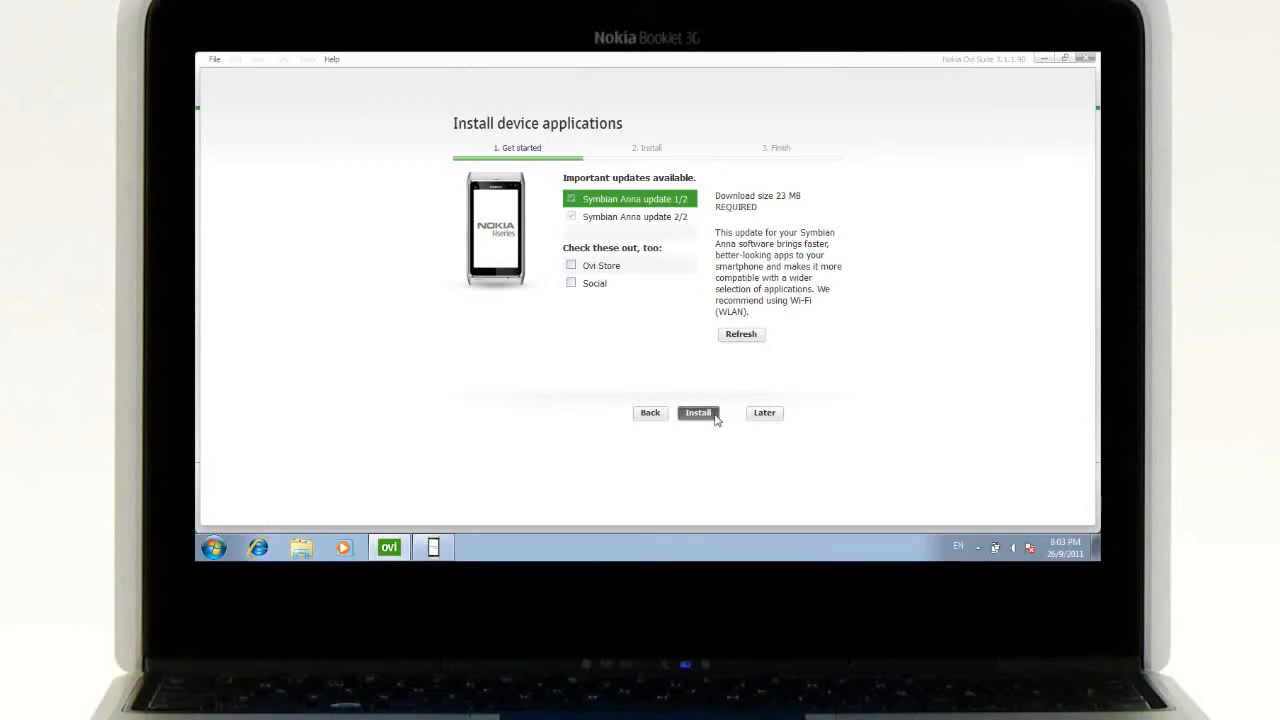
pyautogui.click(697, 412)
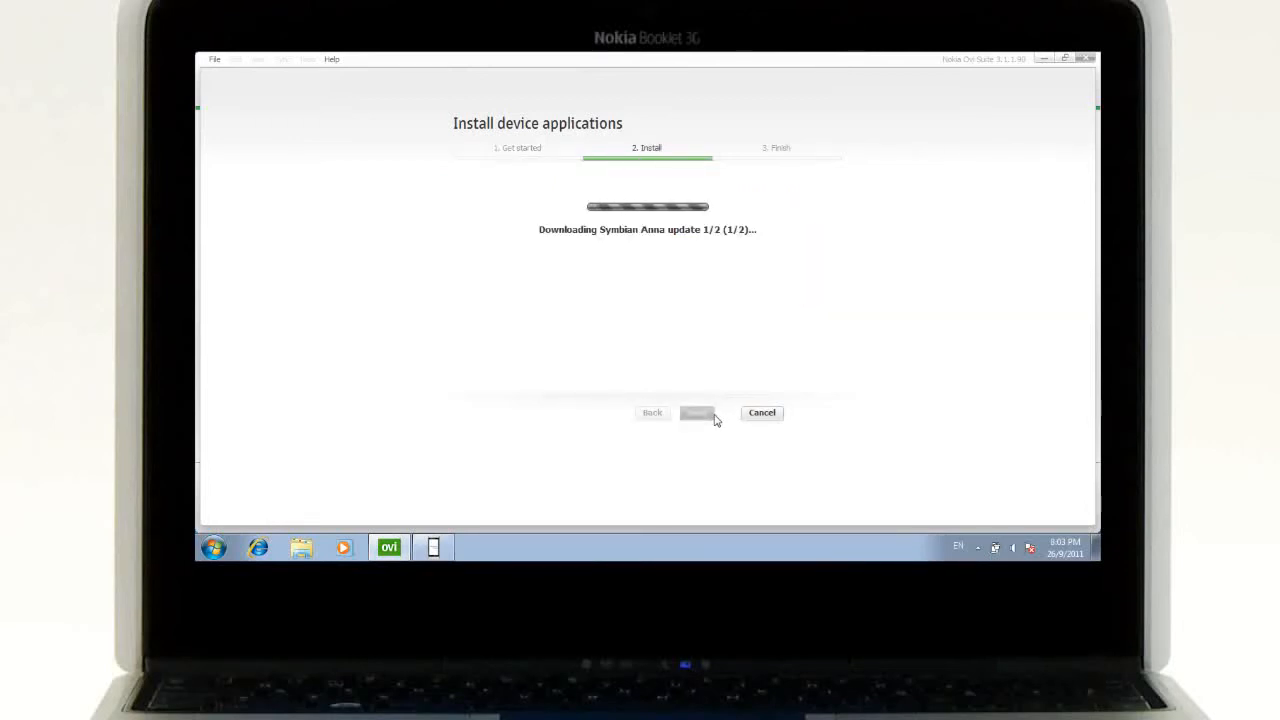